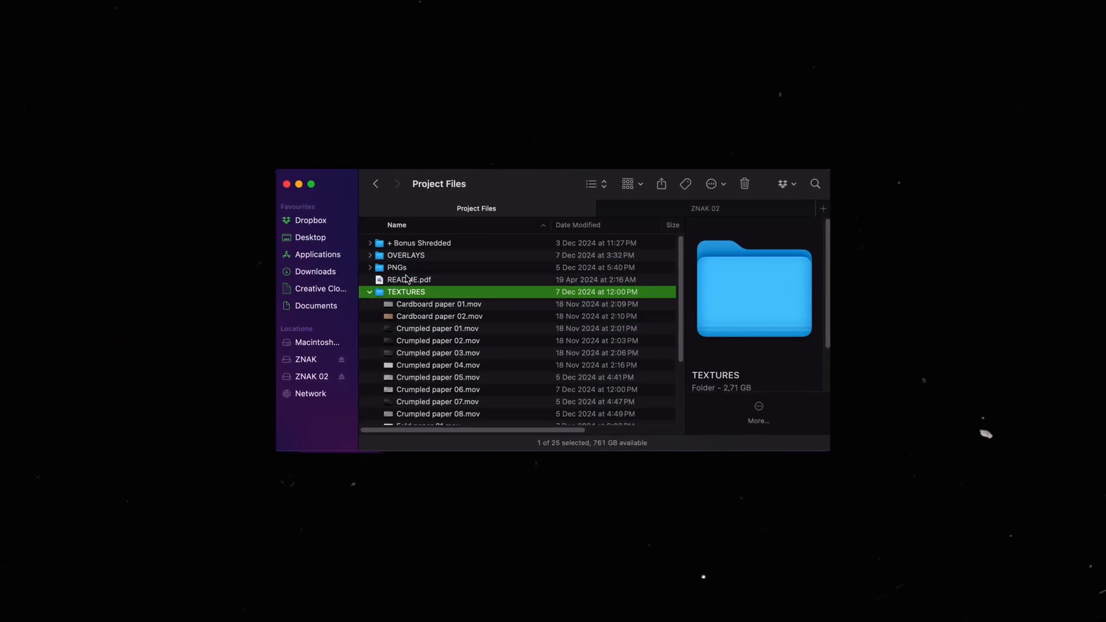
Expand the TEXTURES folder in Project Files to list the cardboard and crumpled paper clips
{"action": "left_click", "coordinate": [434, 367]}
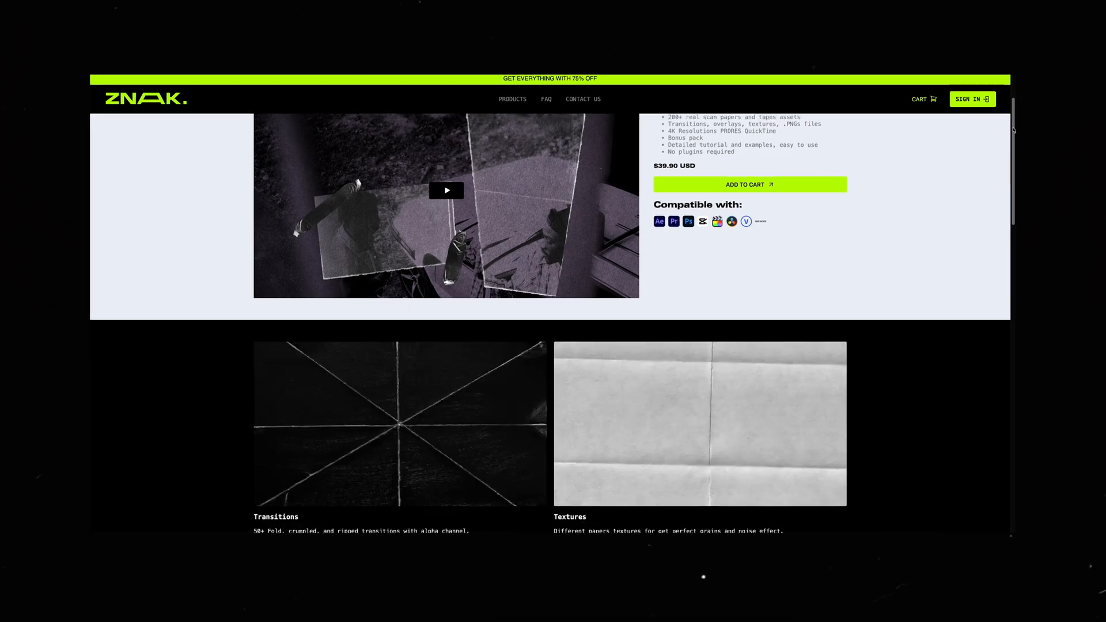
{"action": "scroll", "scroll_direction": "down", "scroll_amount": 3}
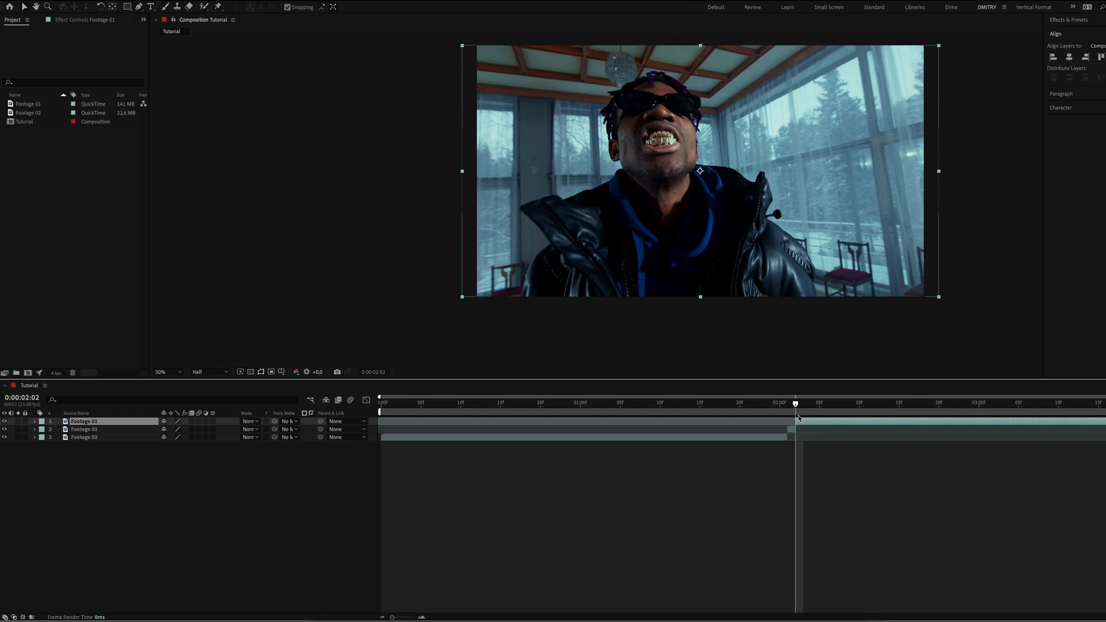
Pre-compose the masked Footage 01 copy into a new composition named Object
{"action": "right_click", "coordinate": [84, 429]}
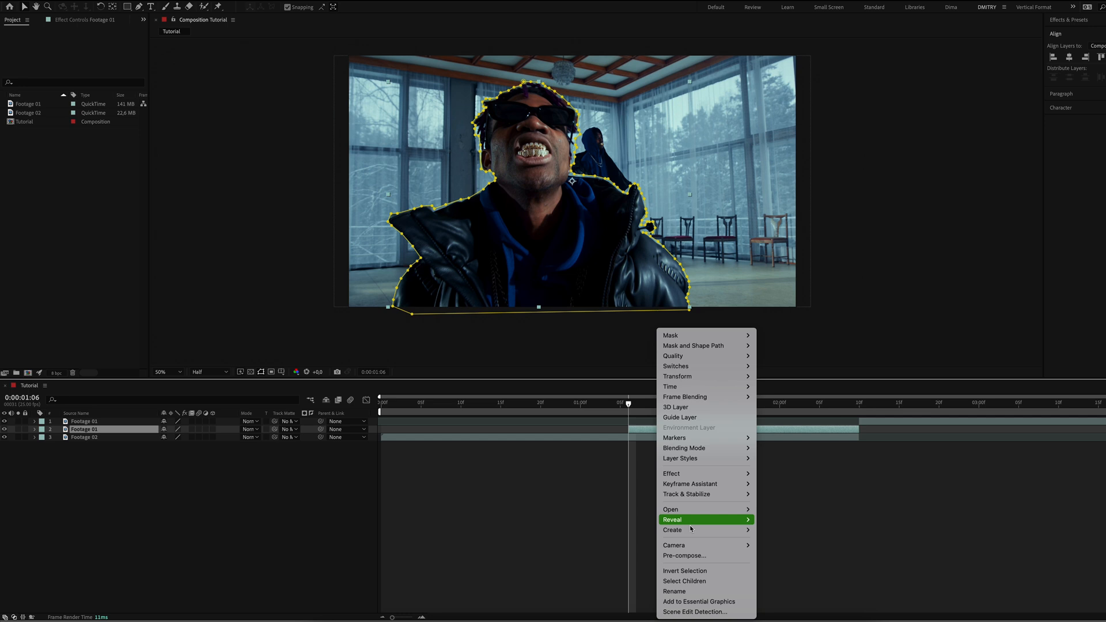
{"action": "left_click", "coordinate": [683, 555]}
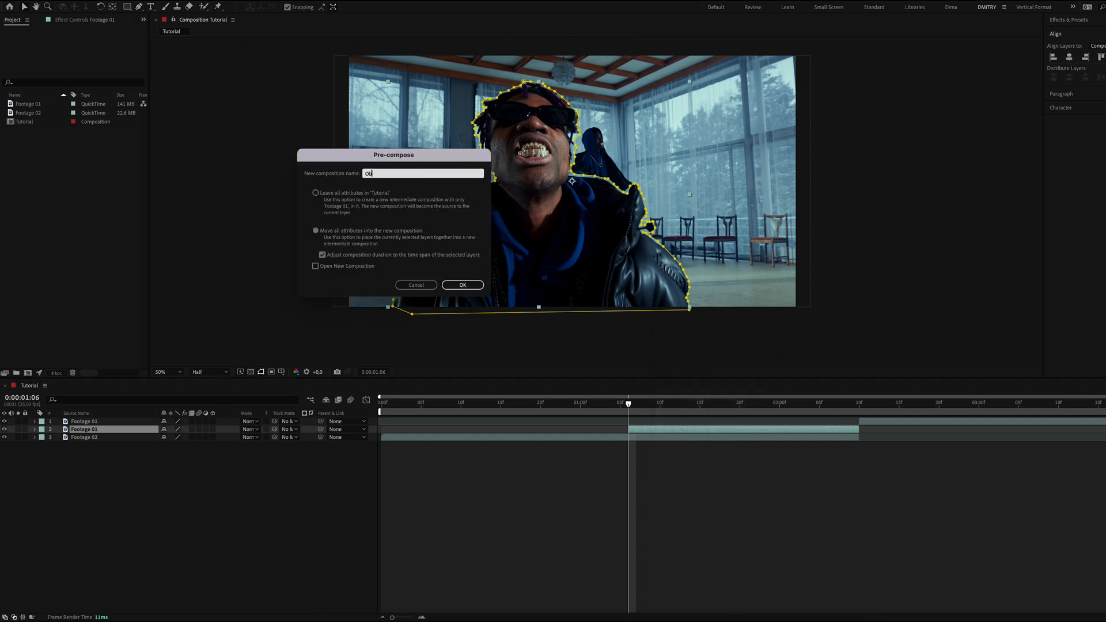
{"action": "left_click", "coordinate": [461, 285]}
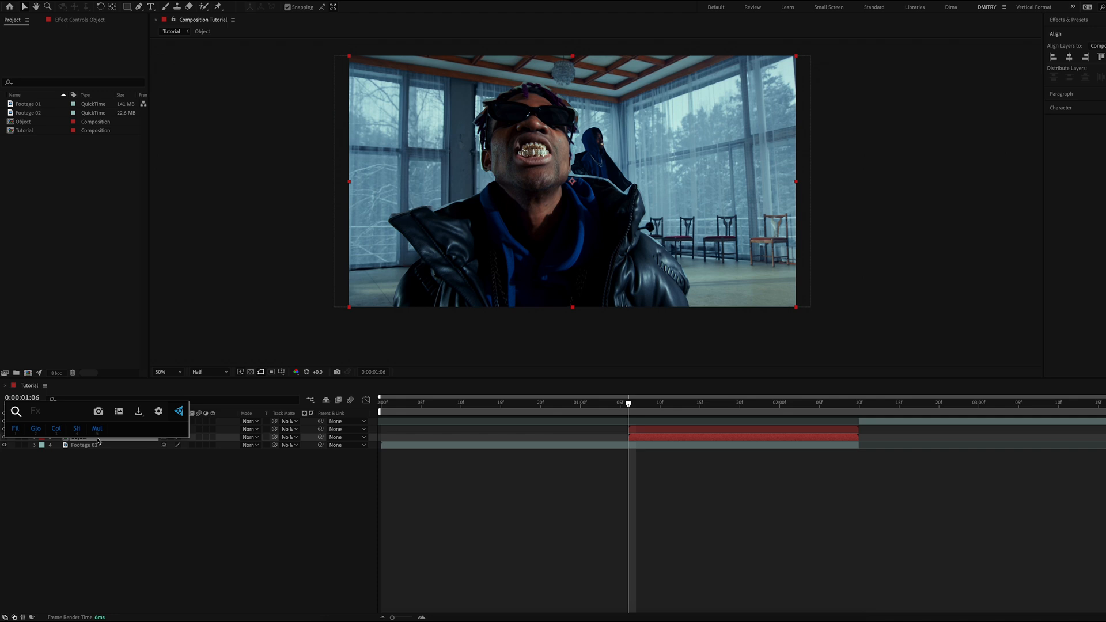
Add Simple Choker, white Fill and Roughen Edges (45) to Object, then pre-compose both copies as Final
{"action": "type", "text": "simple"}
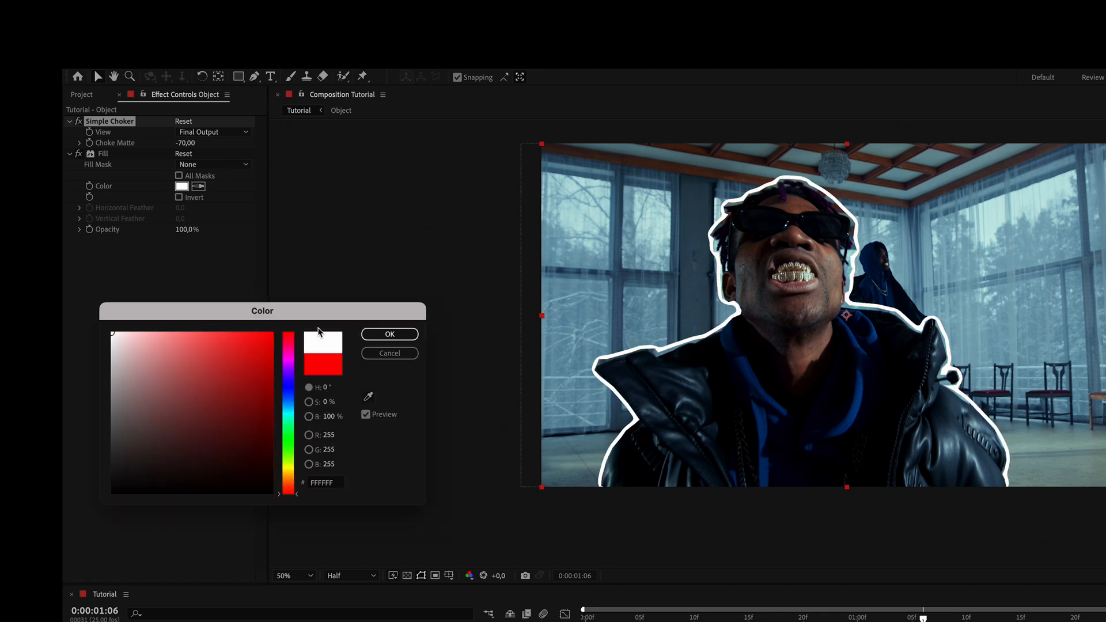
{"action": "left_click", "coordinate": [389, 334]}
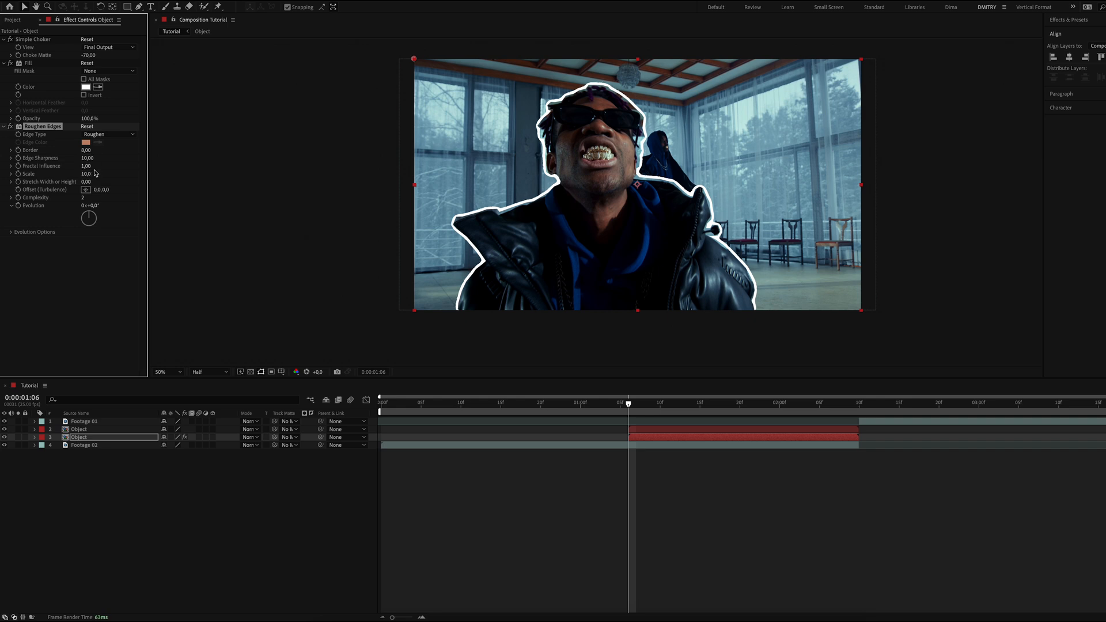
{"action": "type", "text": "45"}
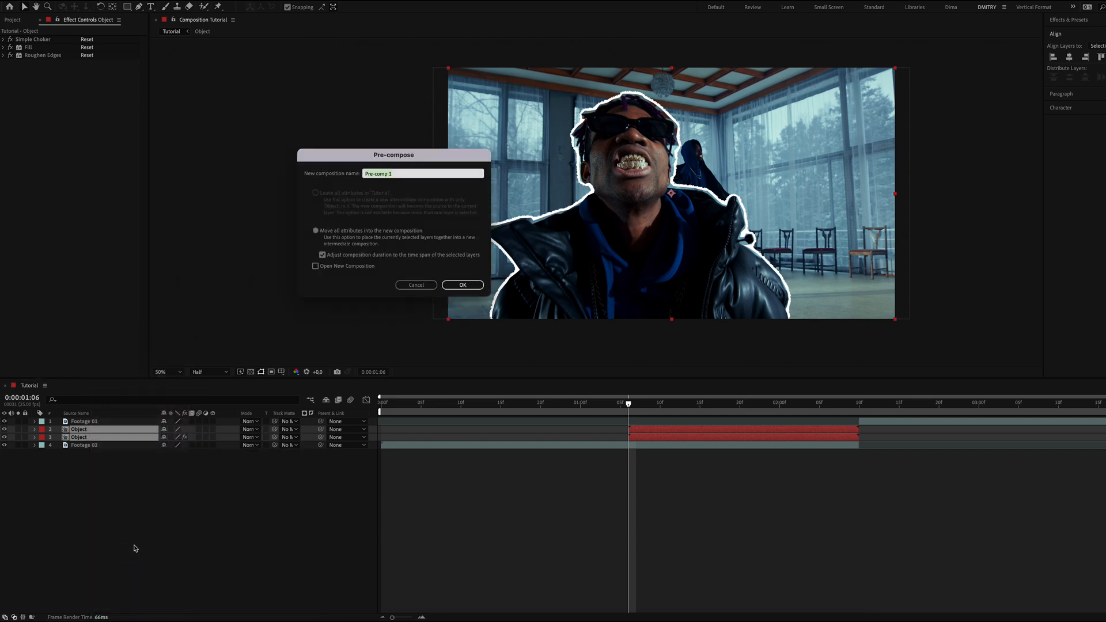
{"action": "type", "text": "Final"}
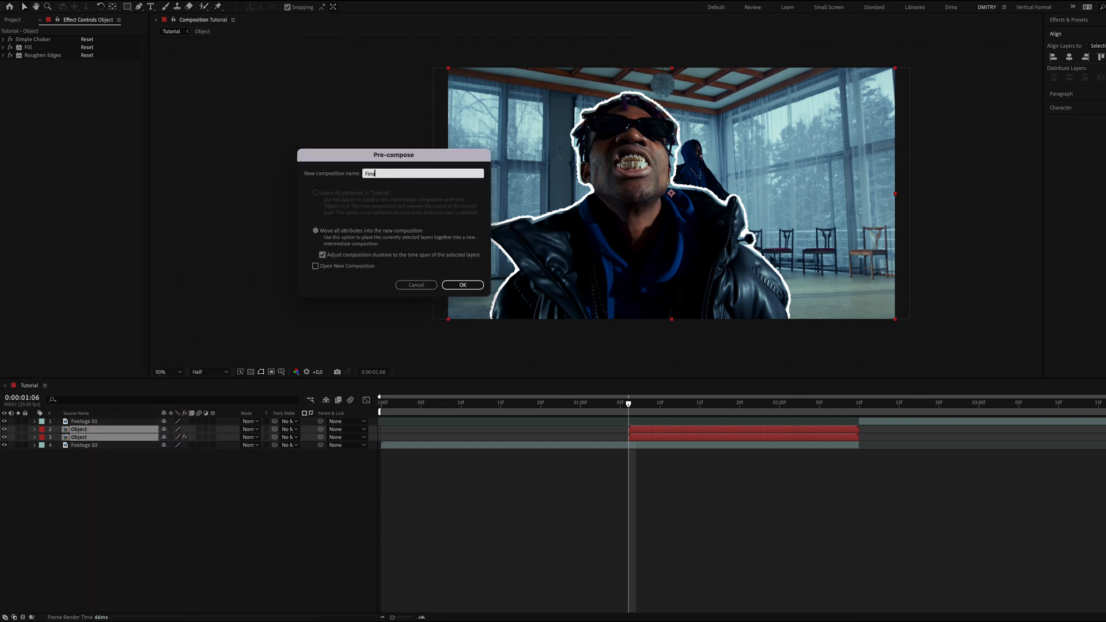
{"action": "left_click", "coordinate": [462, 285]}
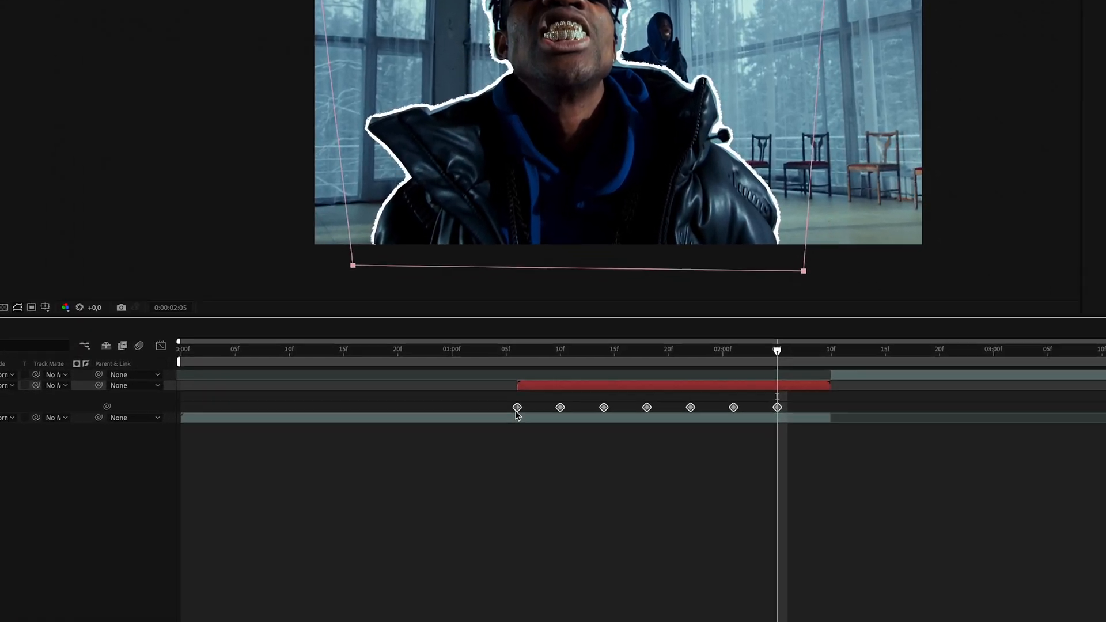
Set the Final Paper object transform keyframes to Toggle Hold Keyframe for stepped motion
{"action": "right_click", "coordinate": [516, 407]}
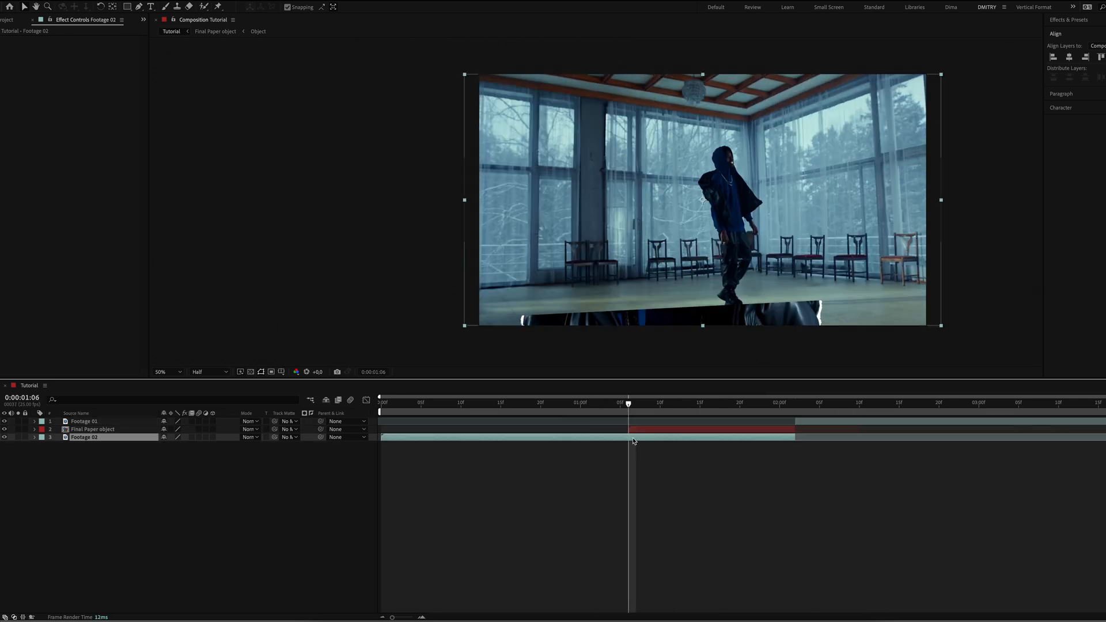
Freeze Footage 02 at the transition frame and give the cut-out a Drop Shadow with Softness 120
{"action": "right_click", "coordinate": [631, 437]}
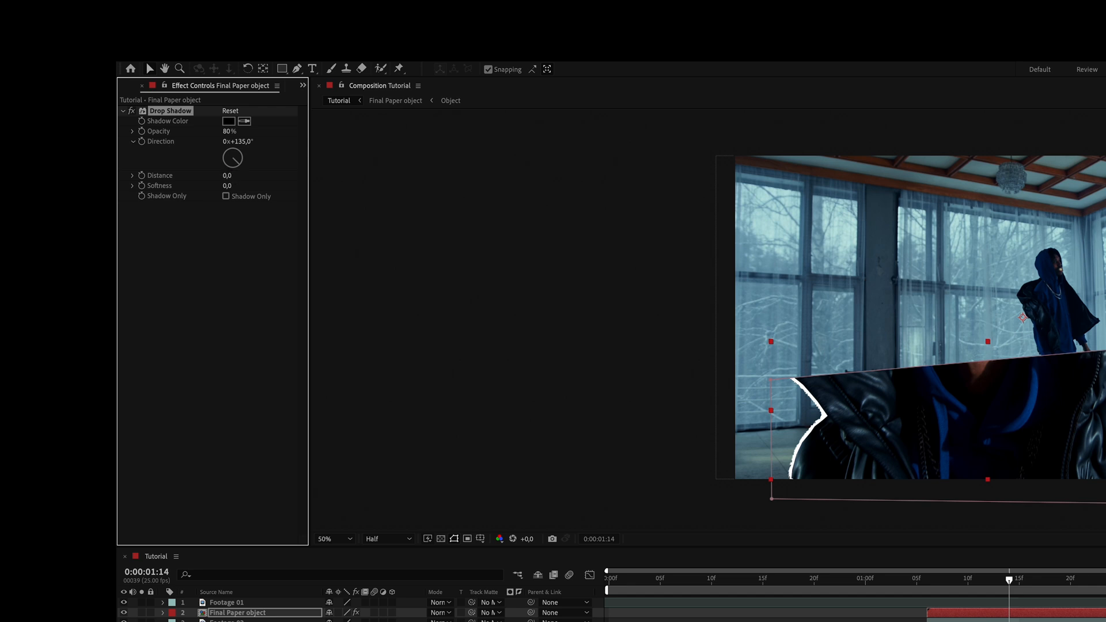
{"action": "left_click", "coordinate": [235, 185]}
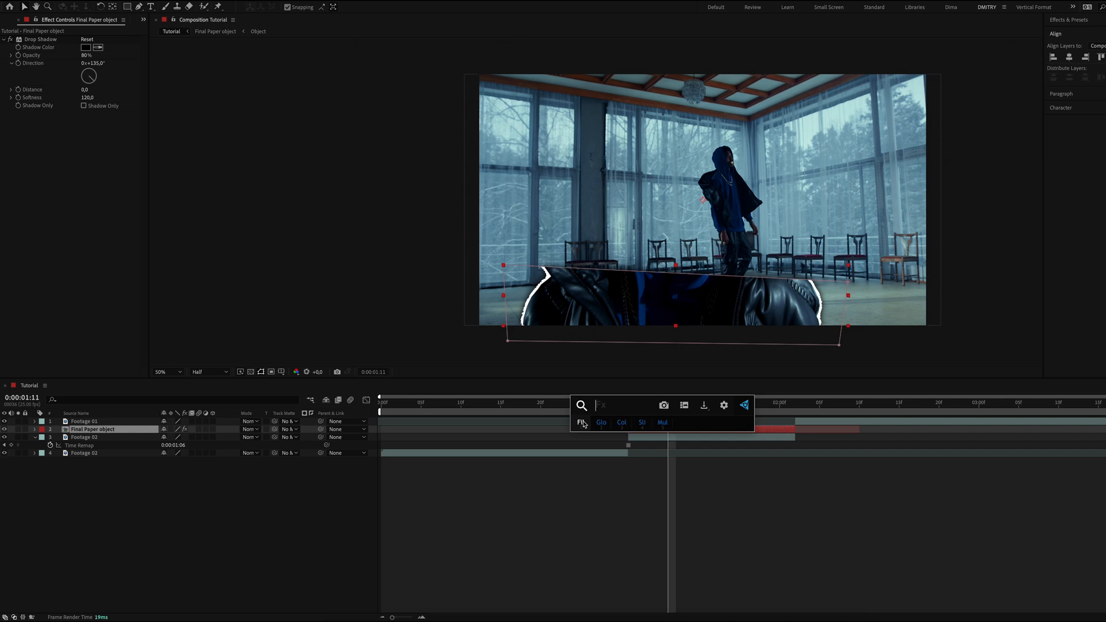
Apply Add Grain to the cut-out with Viewing Mode Final Output and adjusted Intensity
{"action": "left_click", "coordinate": [583, 423]}
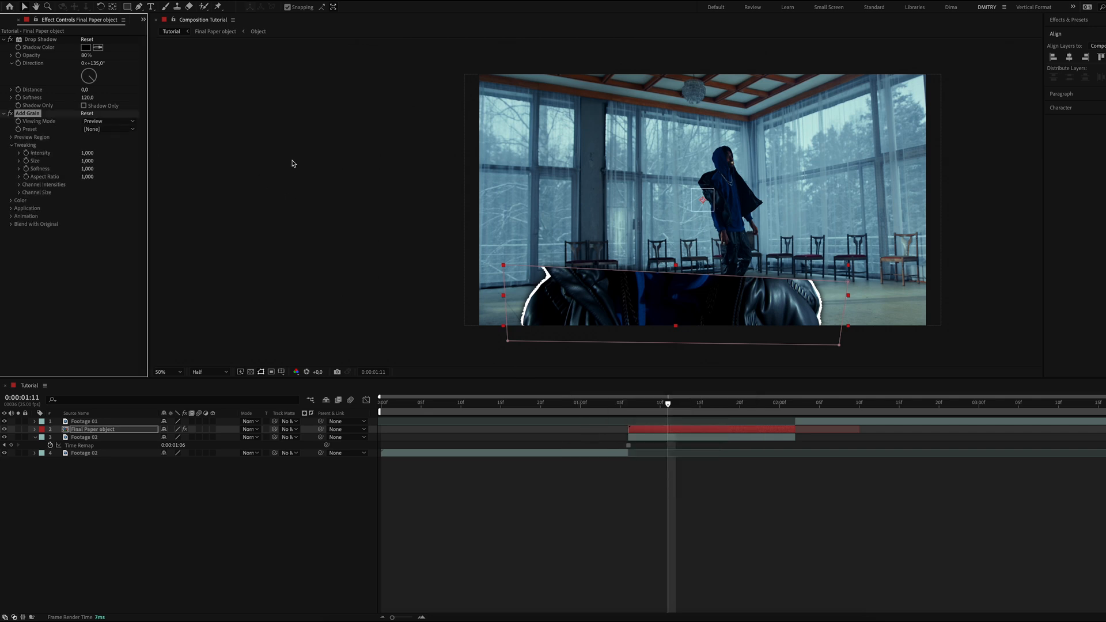
{"action": "left_click", "coordinate": [108, 120]}
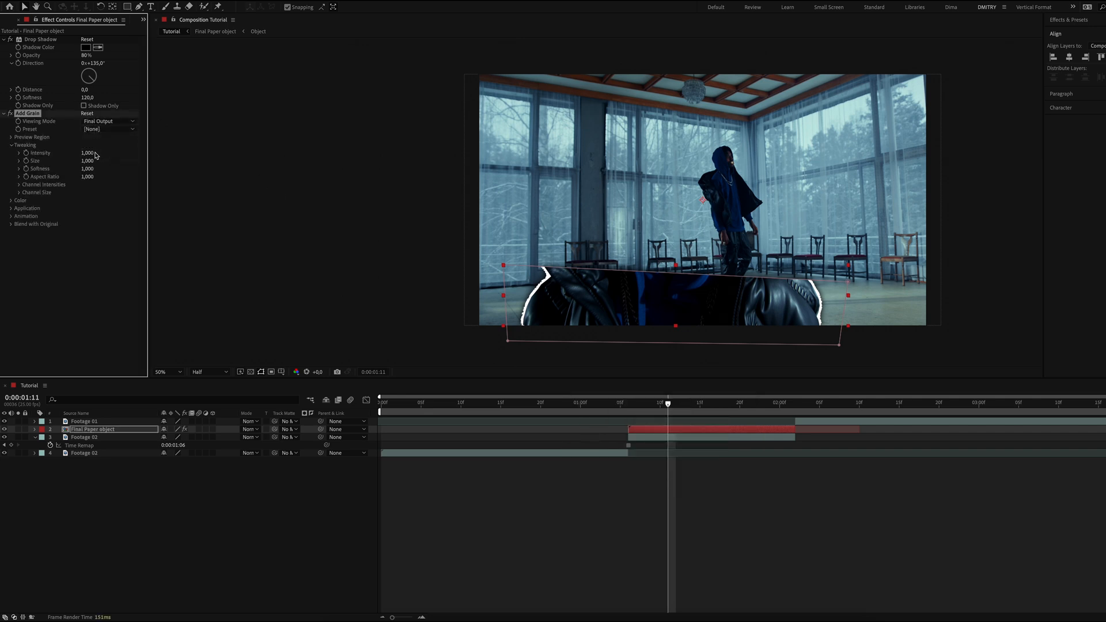
{"action": "left_click_drag", "start_coordinate": [87, 153], "coordinate": [92, 153]}
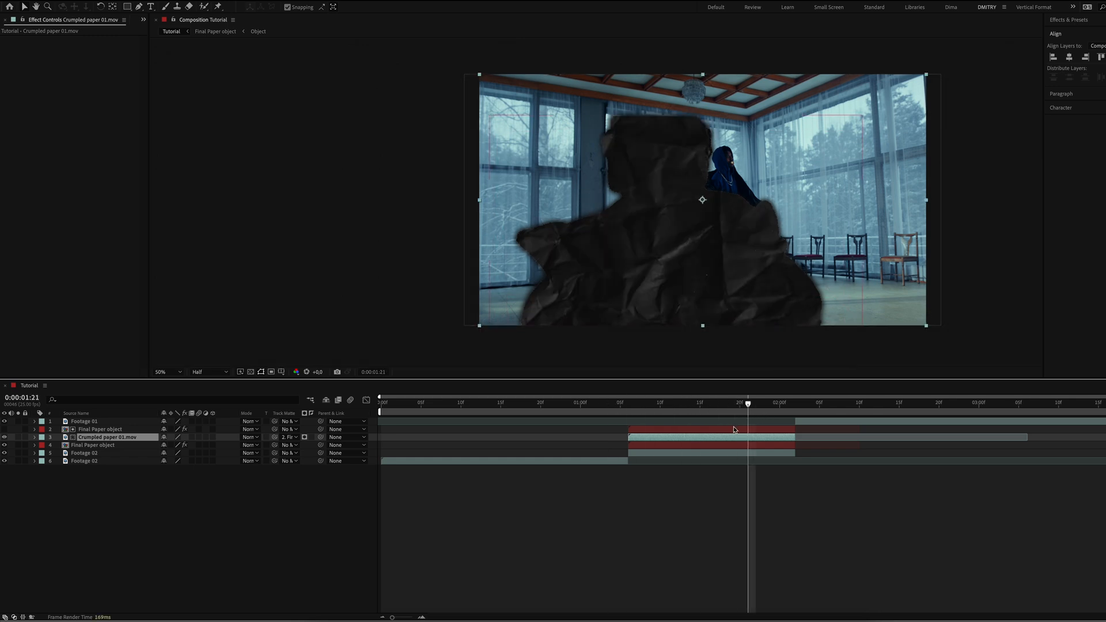
Select the Crumpled paper 01 texture layer to matte it into the cut-out shape
{"action": "left_click", "coordinate": [249, 436]}
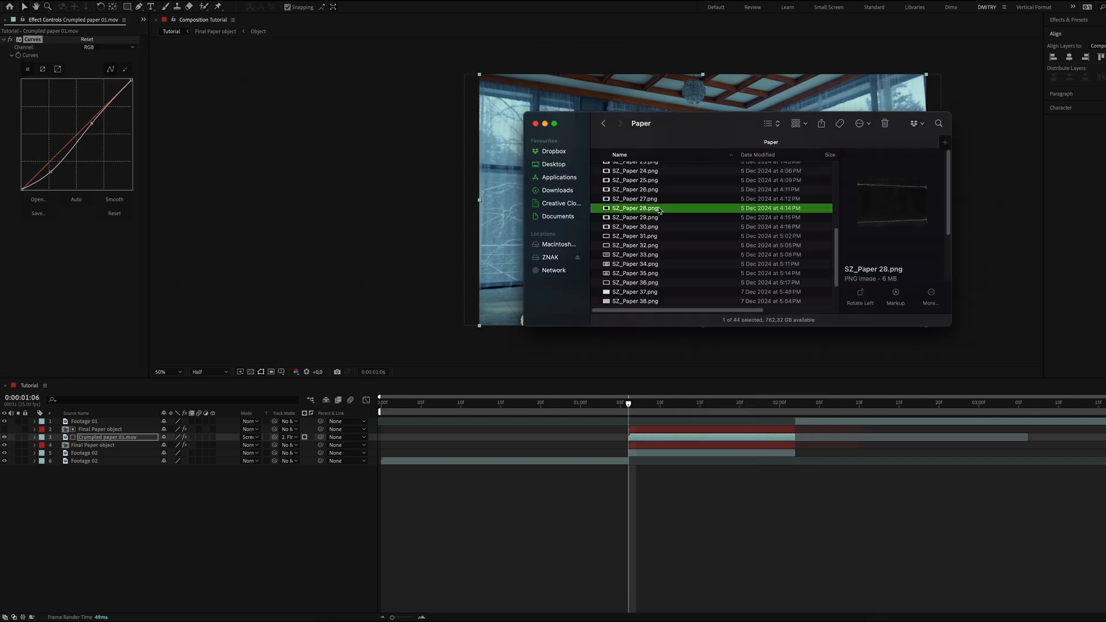
Bring SZ_Paper 28.png into the composition and blend it in Screen mode
{"action": "double_click", "coordinate": [633, 207]}
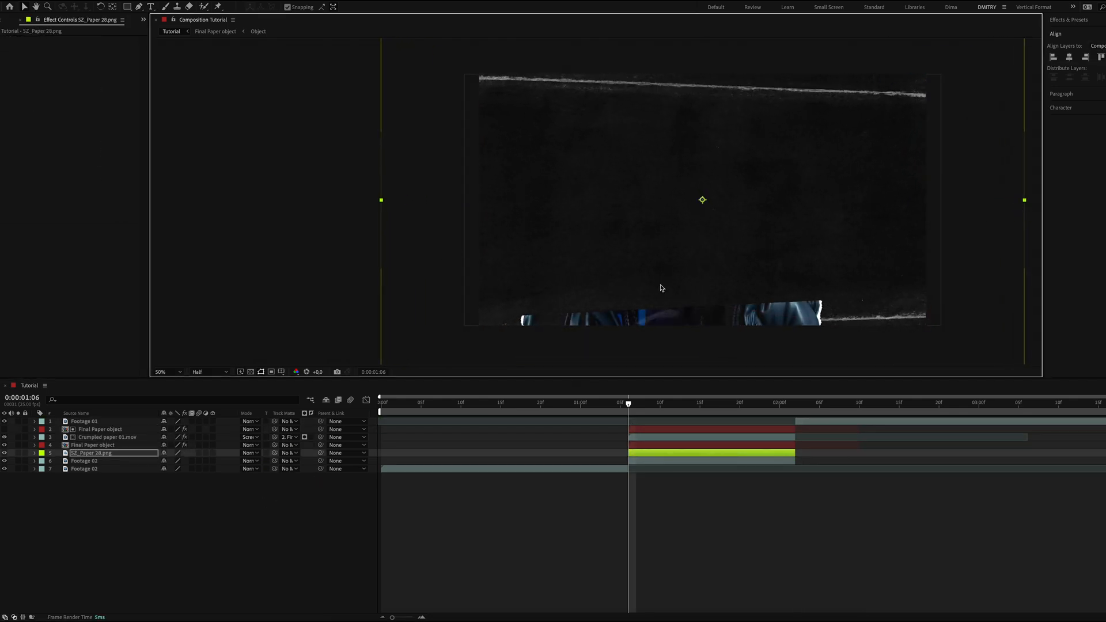
{"action": "left_click", "coordinate": [248, 453]}
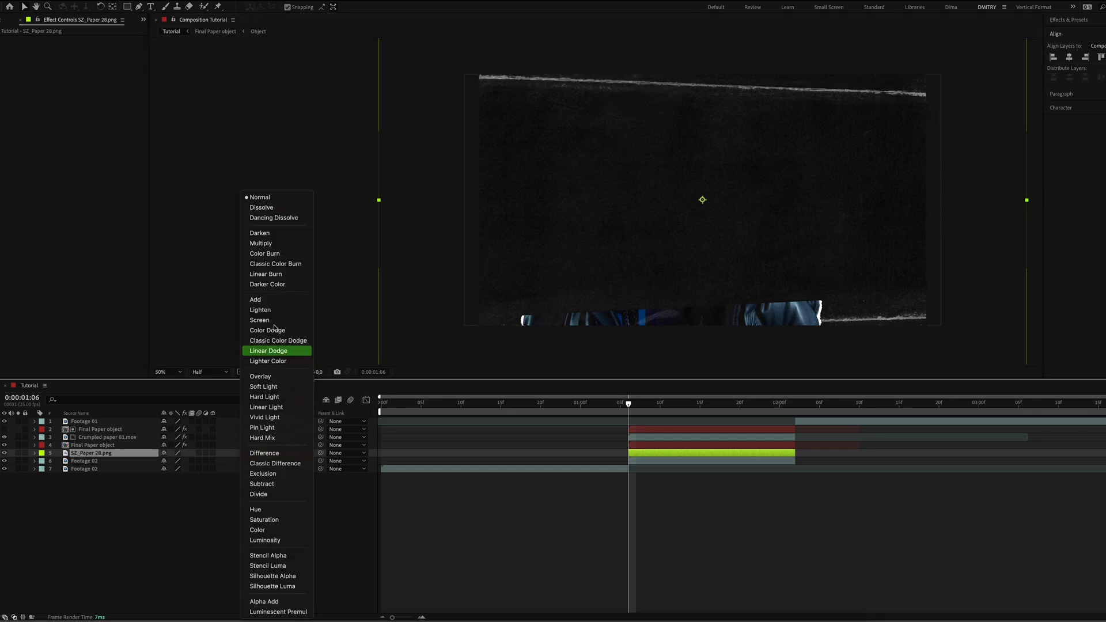
{"action": "left_click", "coordinate": [258, 319]}
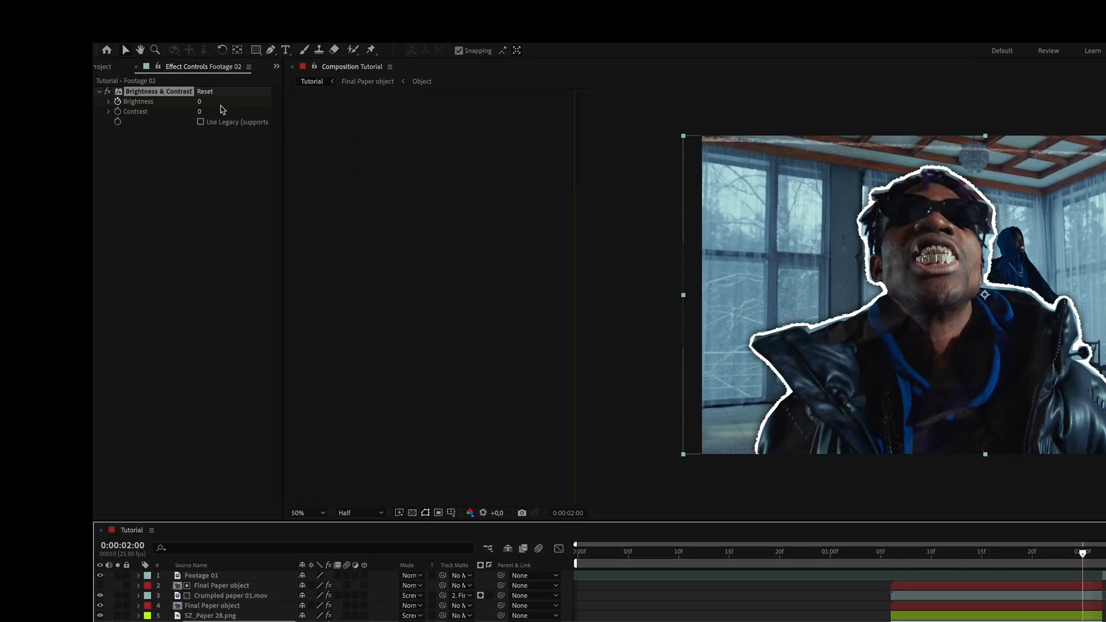
Set the Brightness & Contrast value on Footage 02 to -150
{"action": "type", "text": "-150"}
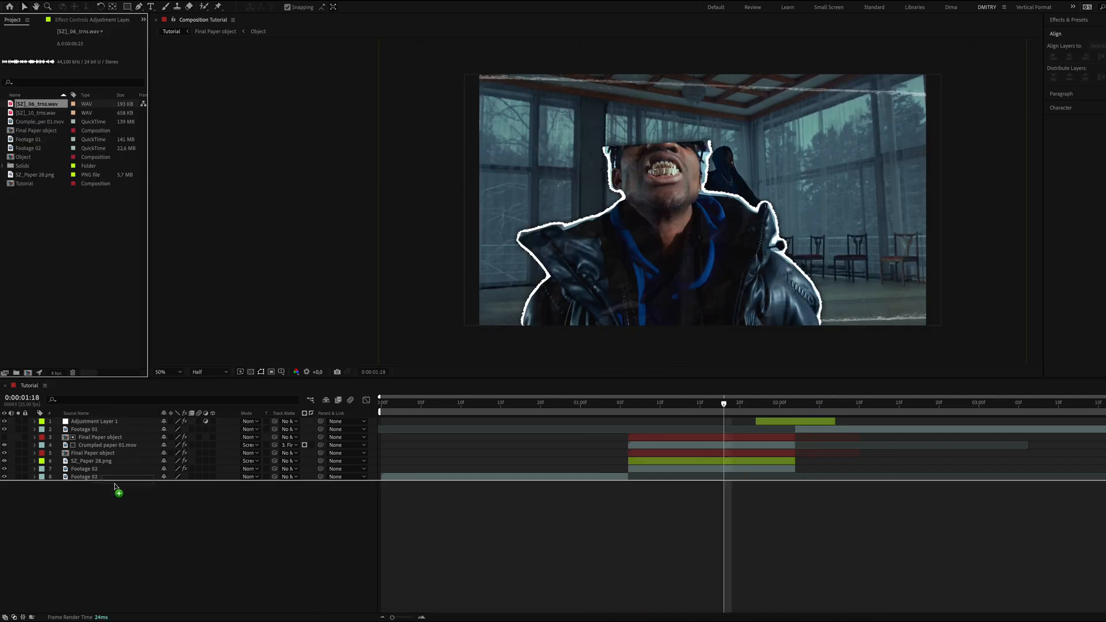
Place the [SZ]_04_tms.wav sound effect in the timeline at the transition
{"action": "left_click_drag", "start_coordinate": [39, 104], "coordinate": [793, 485]}
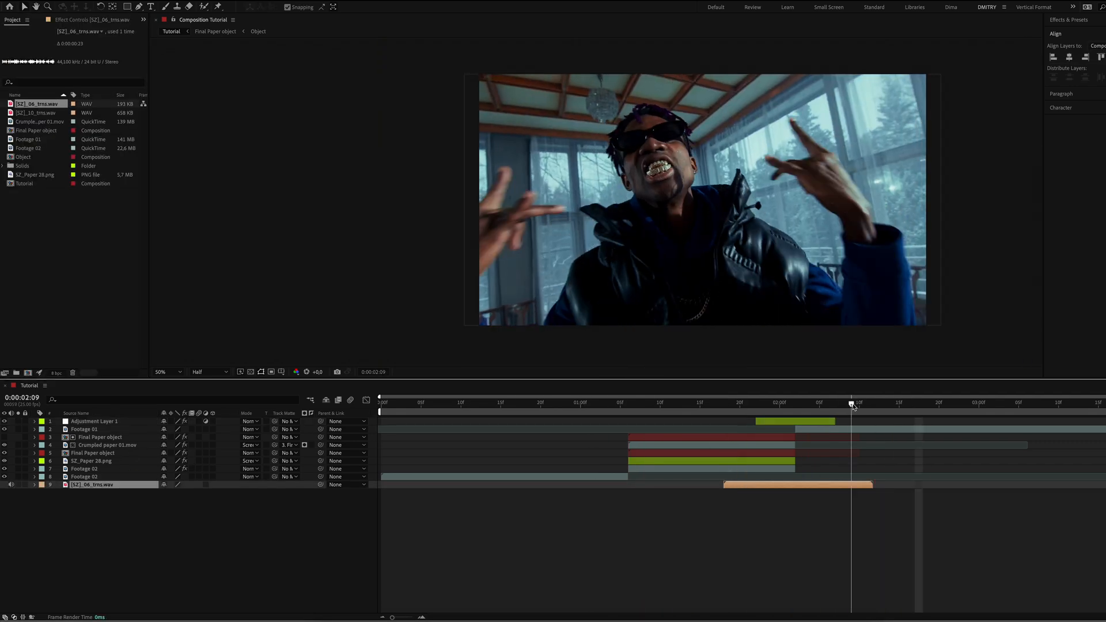